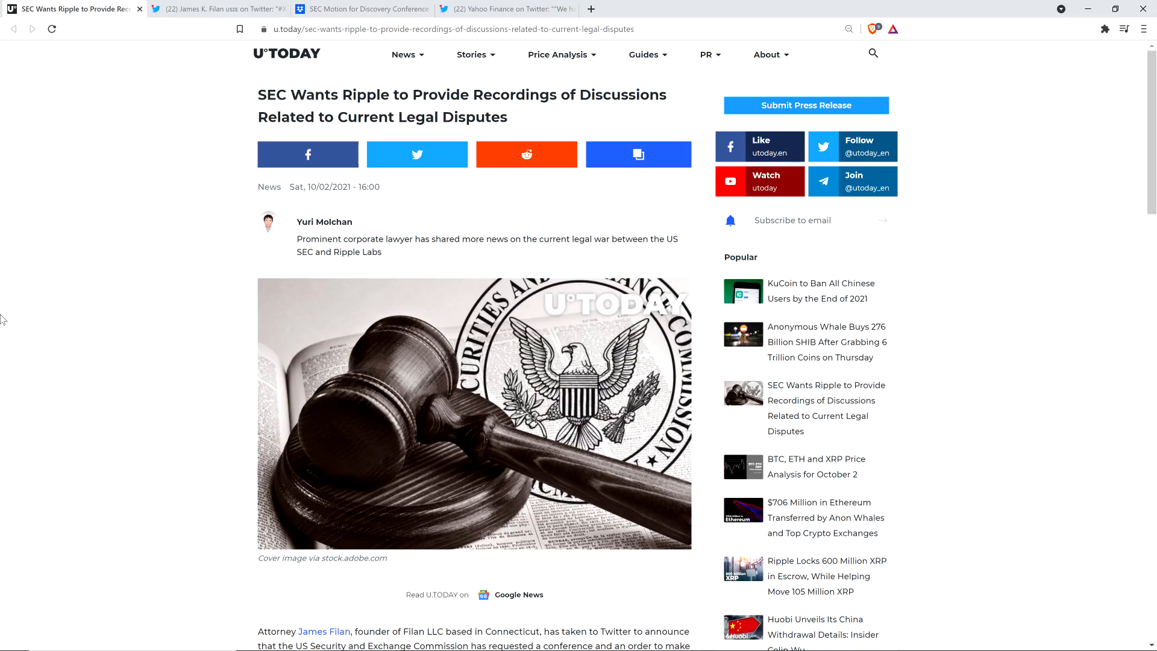
Switch to Twitter to view James K. Filan's tweet linking the SEC discovery PDF
scroll(down, 3)
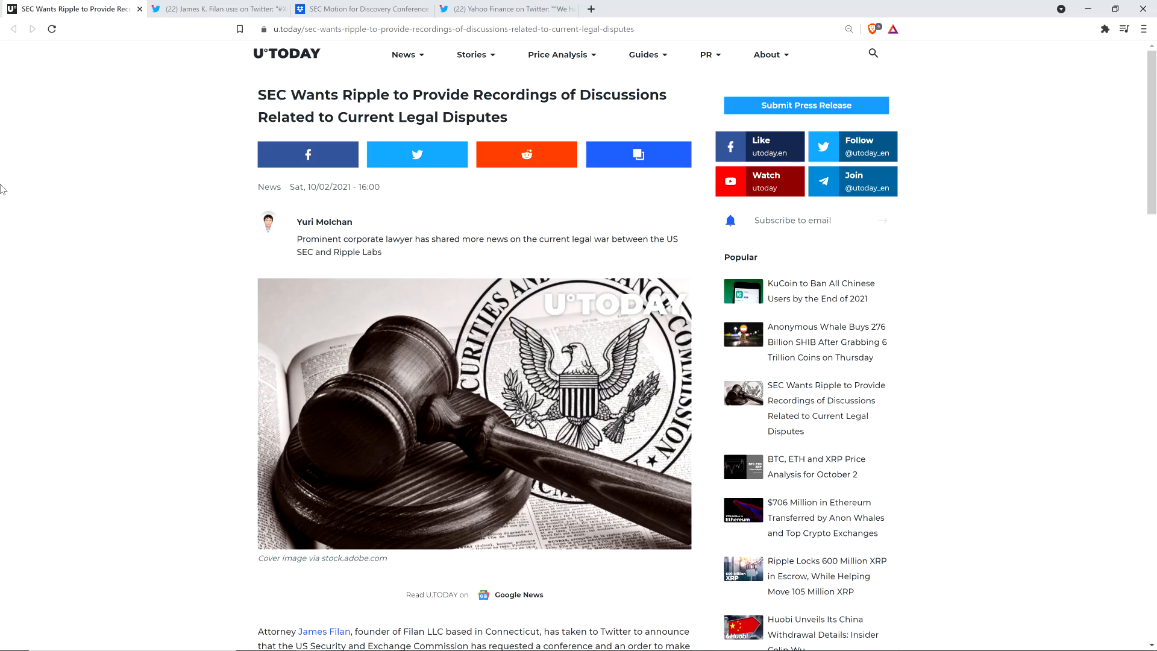
click(213, 9)
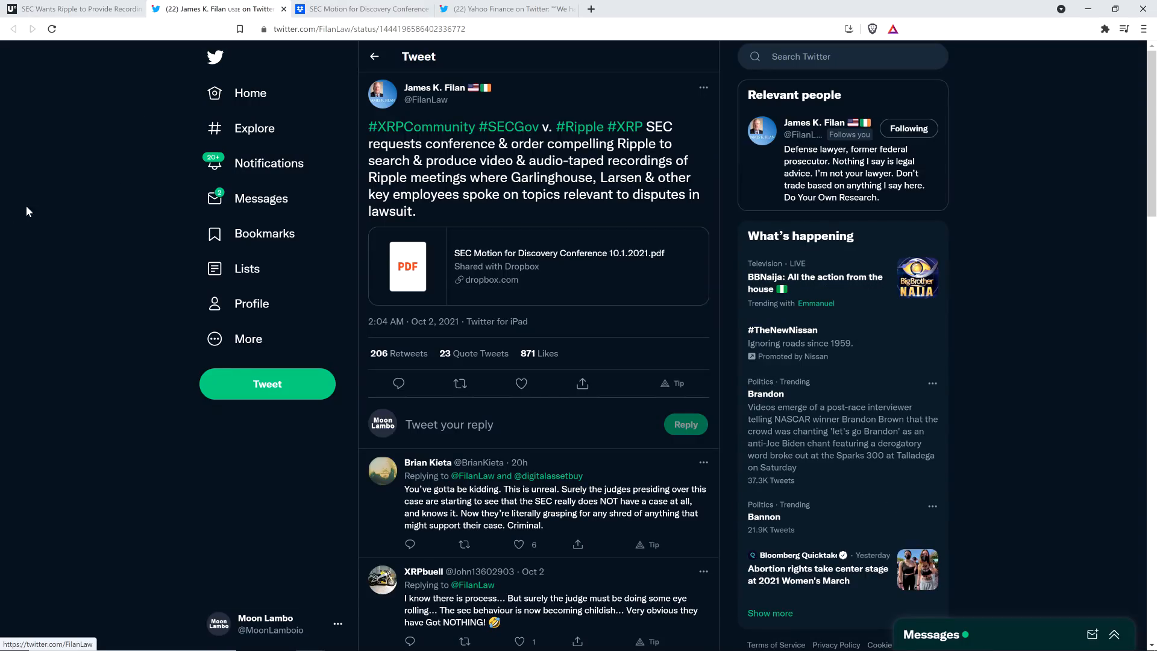
mouse_move(122, 169)
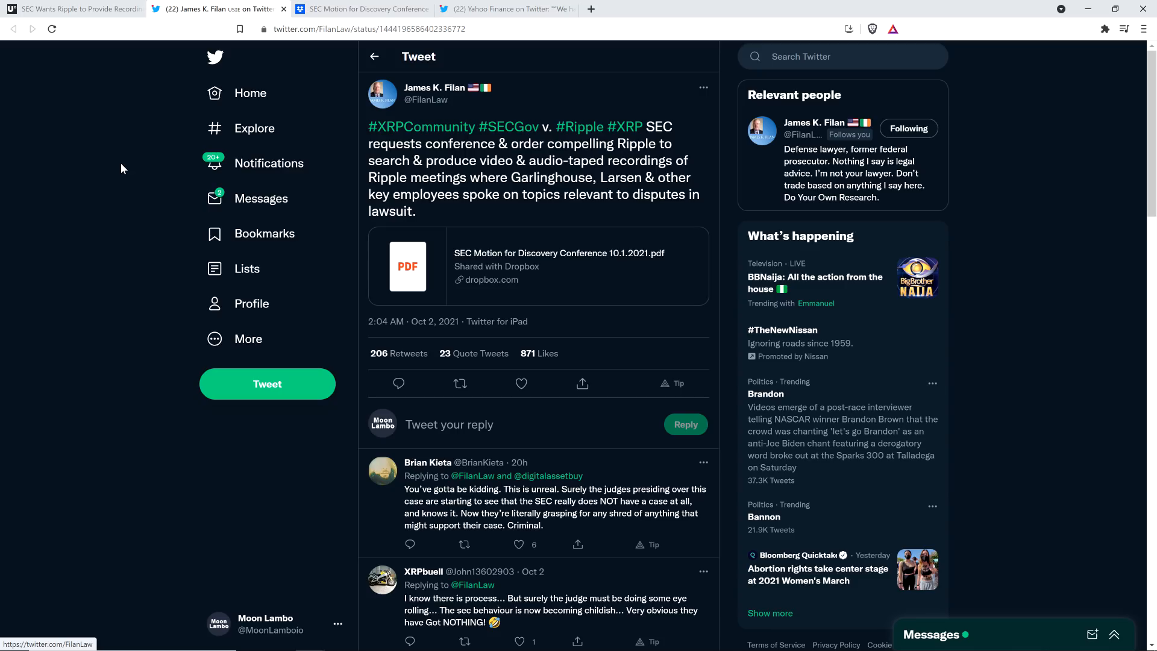
Return to the U.Today article on the SEC seeking Ripple's discussion recordings
click(70, 9)
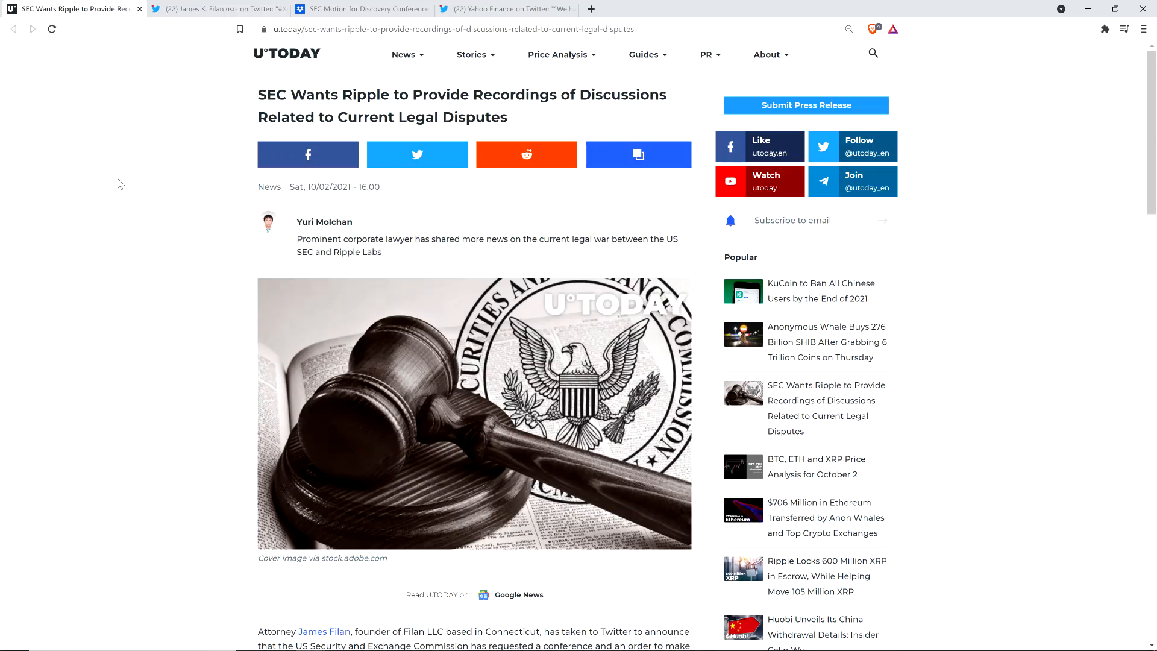
mouse_move(140, 191)
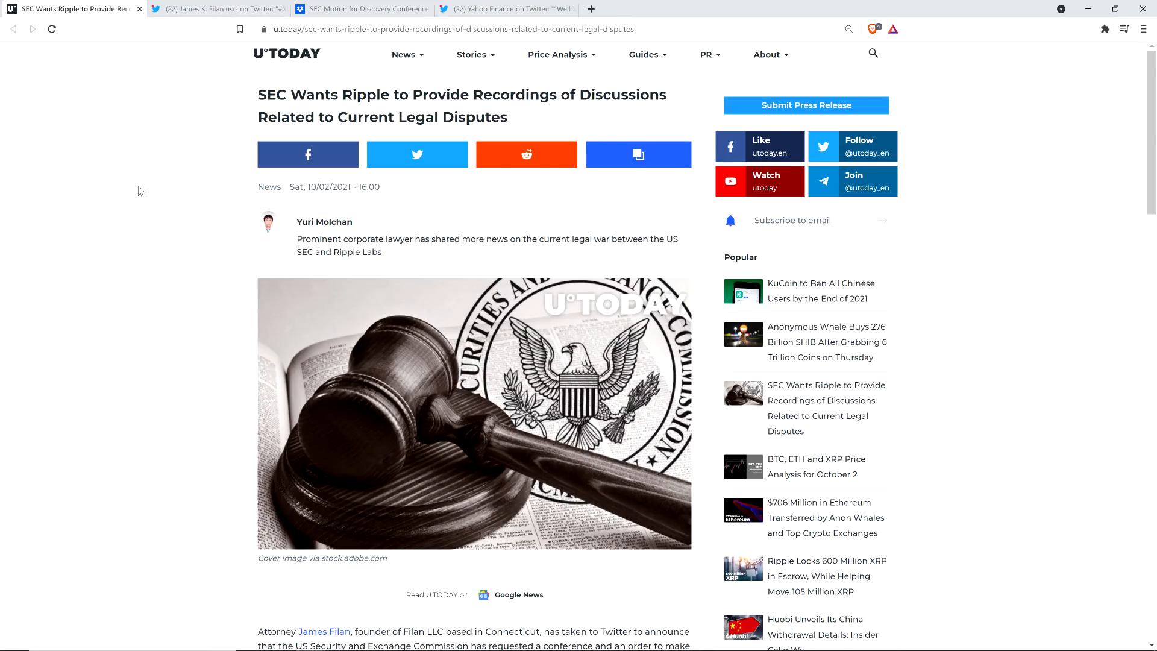
Open the SEC discovery motion in Dropbox and read page 2 into page 3's section C
click(218, 9)
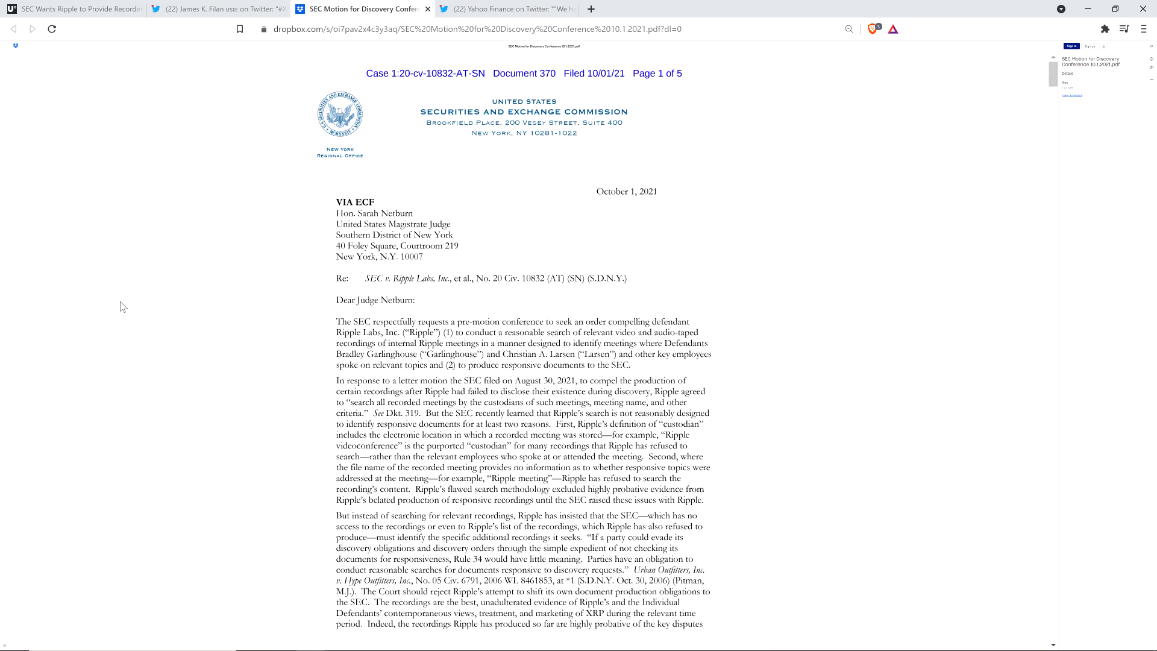
scroll(down, 3)
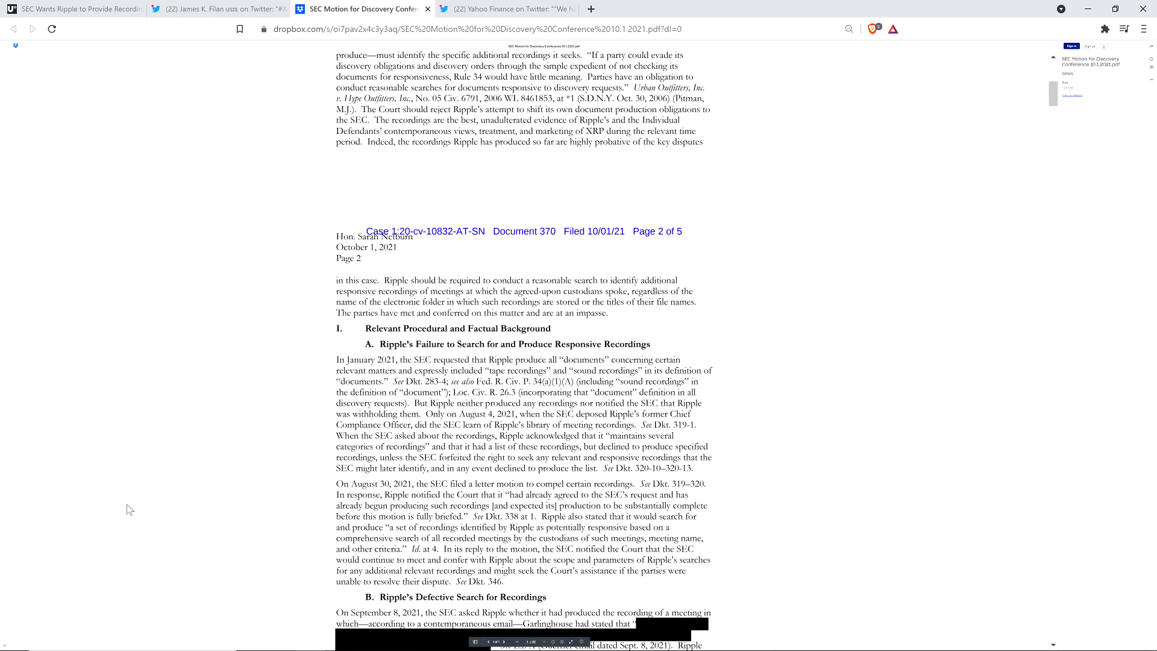
scroll(down, 3)
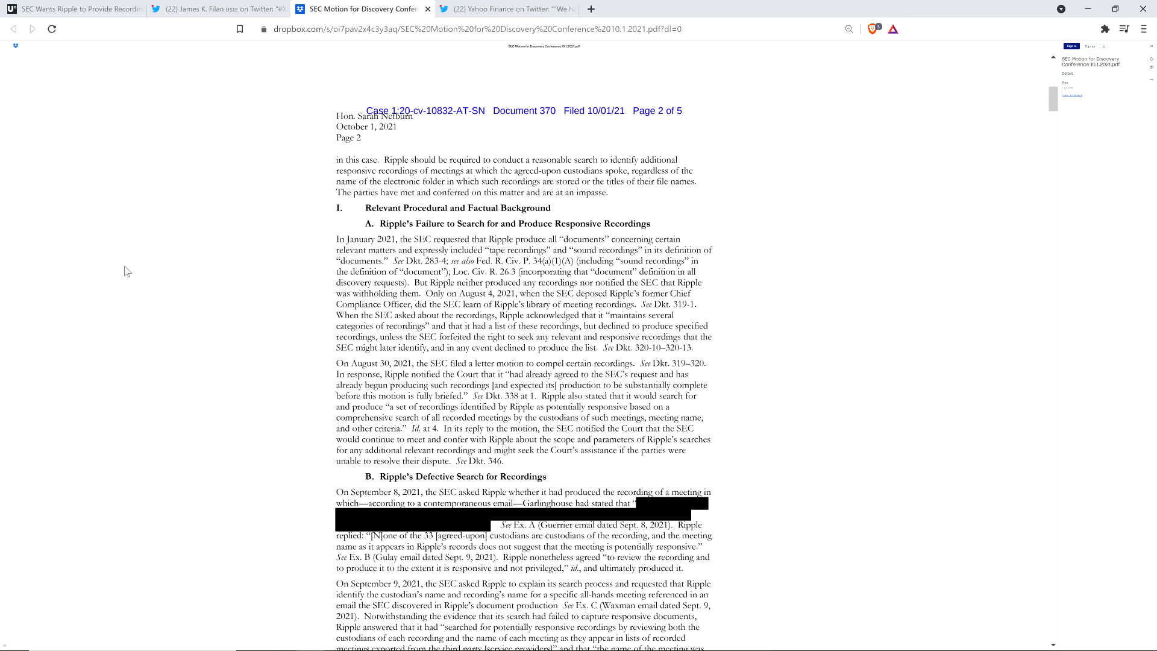
scroll(down, 3)
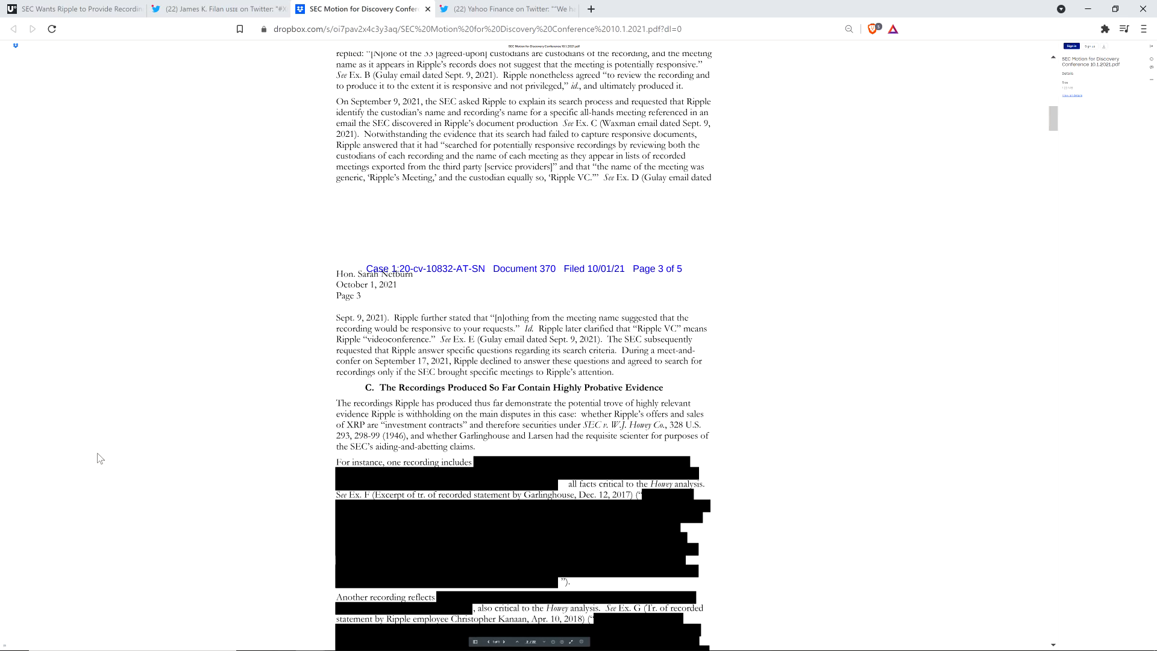
Read past page 3's redacted recording excerpts to page 4's Section II on proportionality
scroll(down, 3)
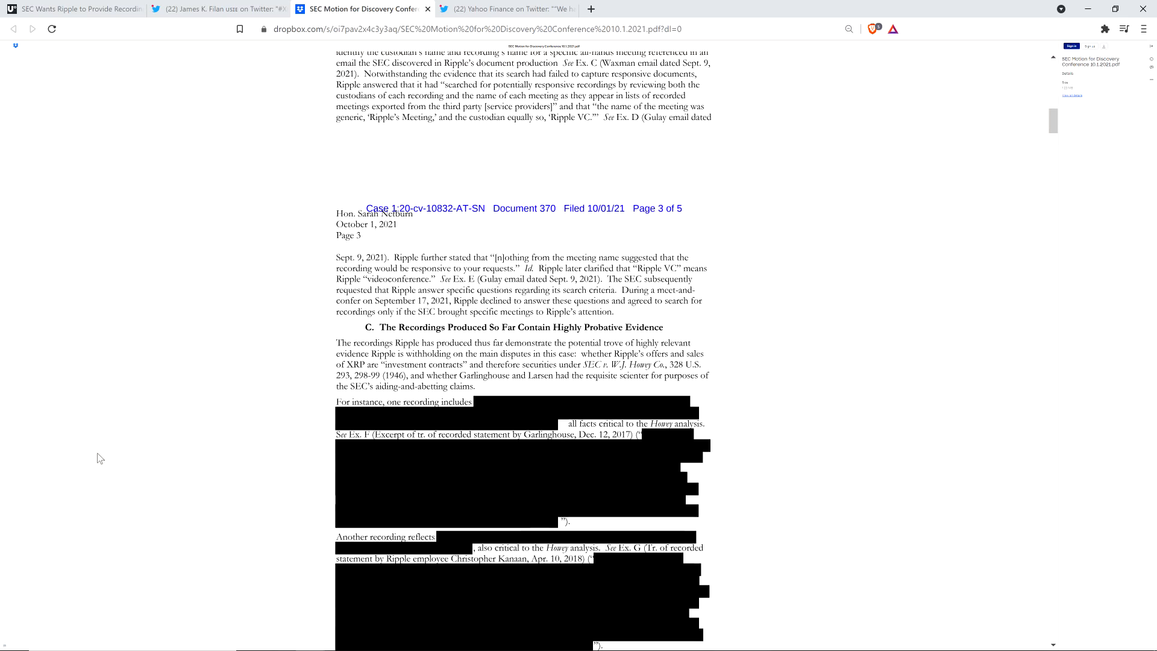
scroll(down, 3)
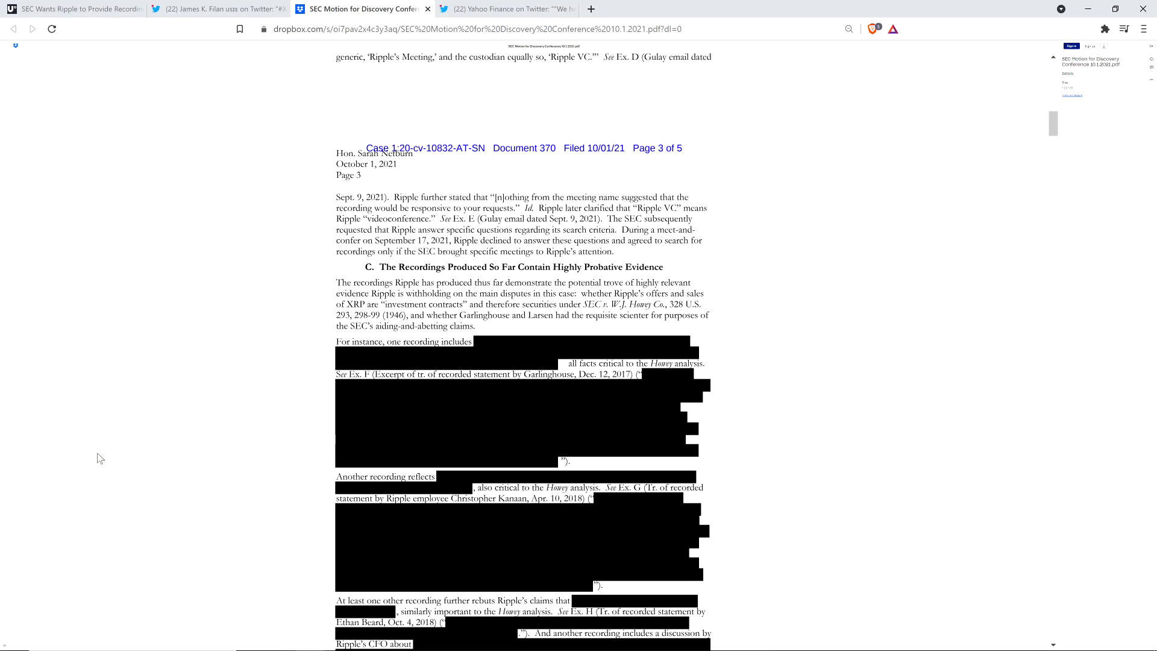
scroll(down, 3)
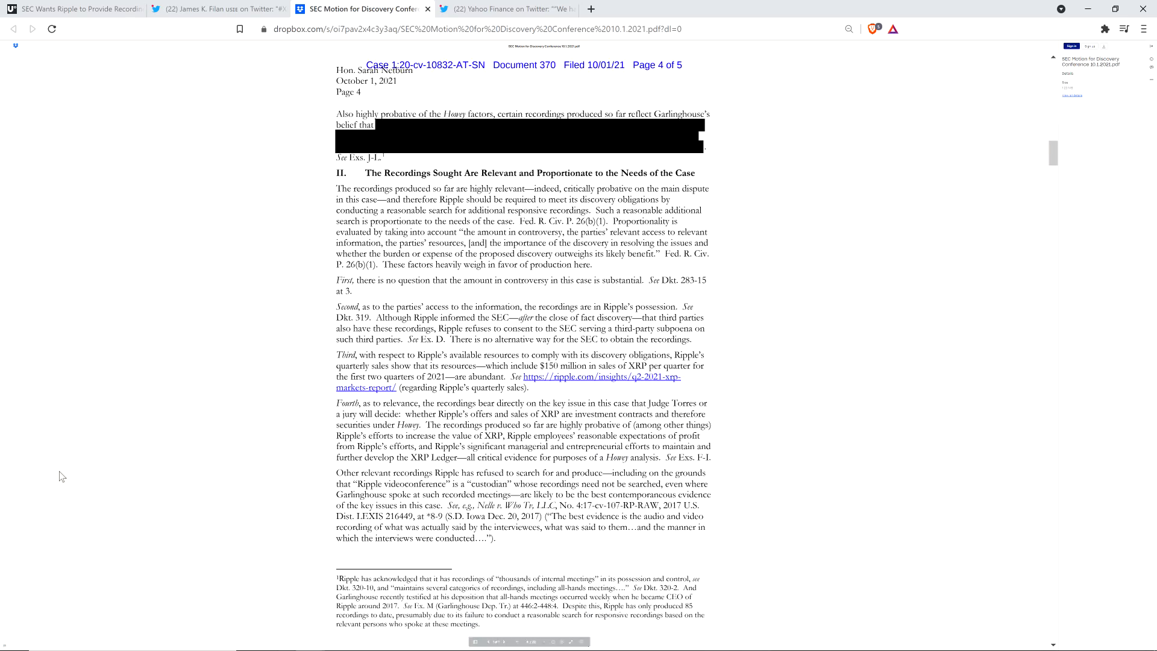
scroll(down, 3)
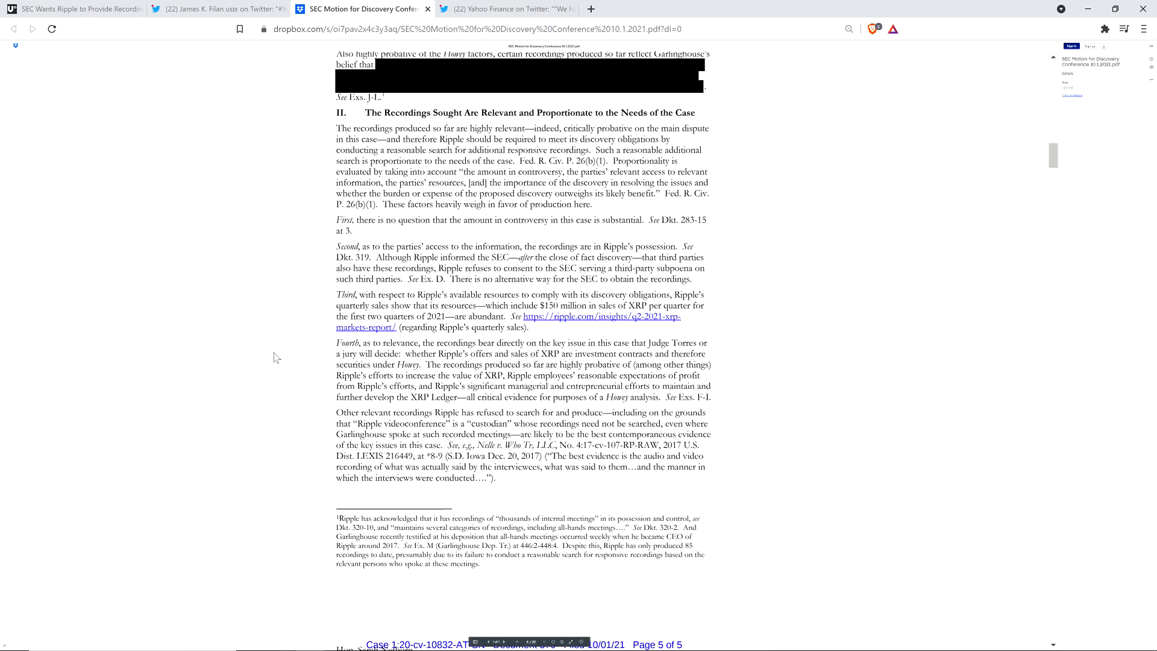